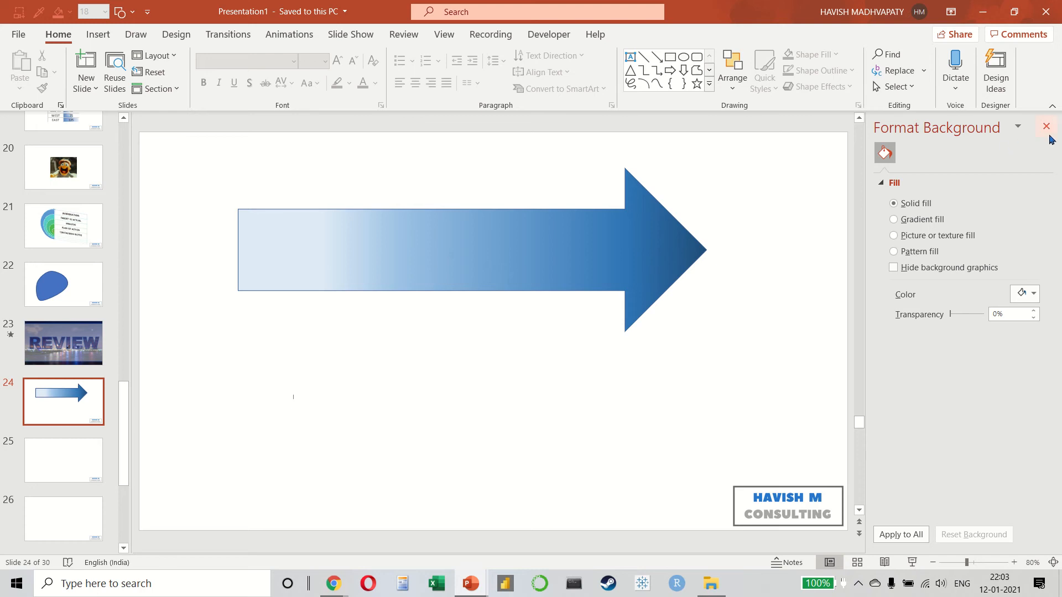
# Close the Format Background pane, switch to Slide Sorter view, and select slide 5.
pyautogui.click(1046, 127)
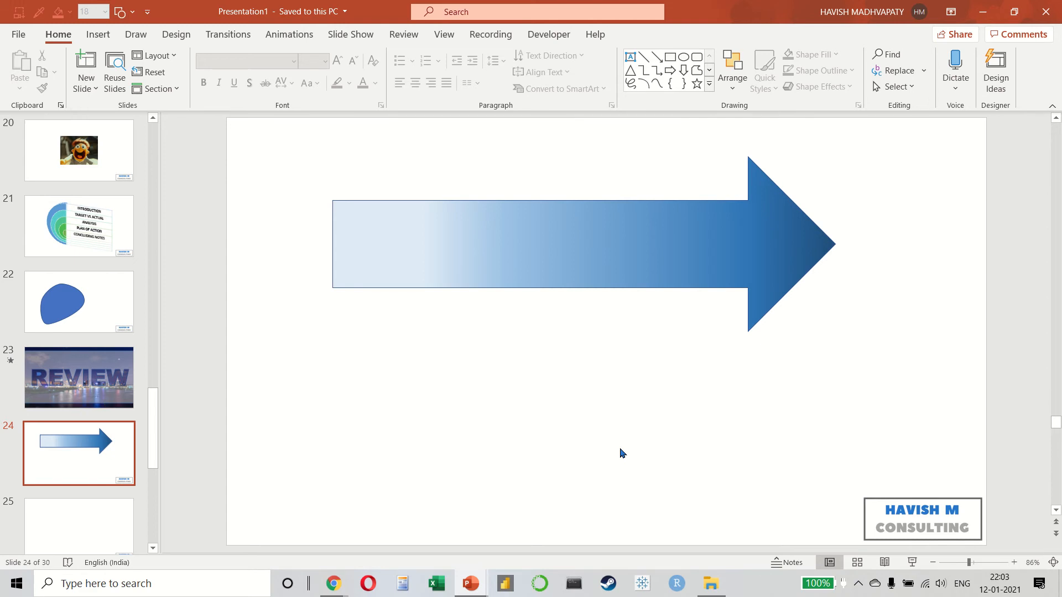
pyautogui.moveTo(912, 531)
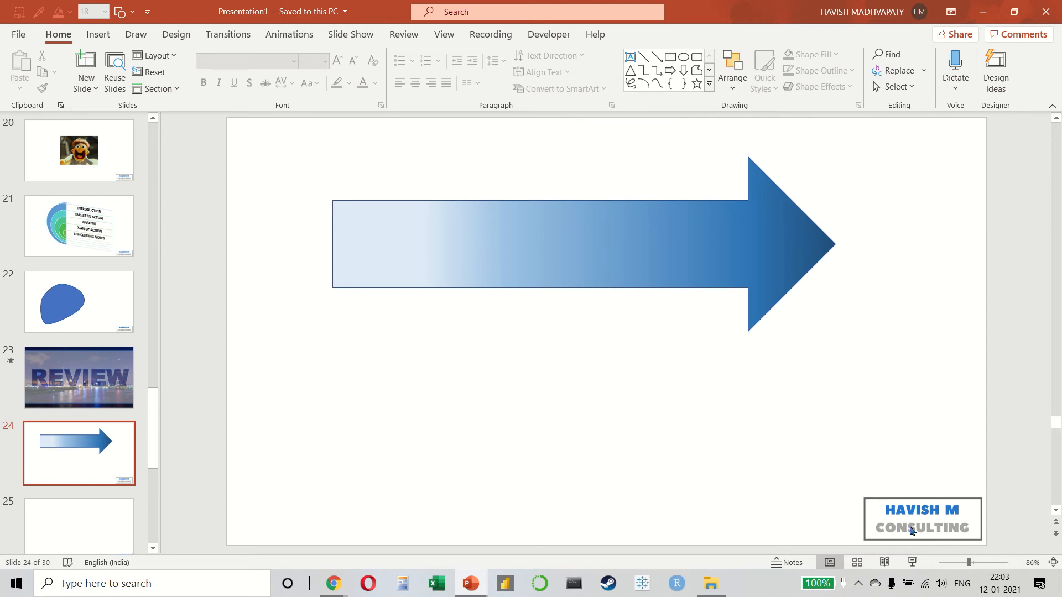
pyautogui.moveTo(857, 562)
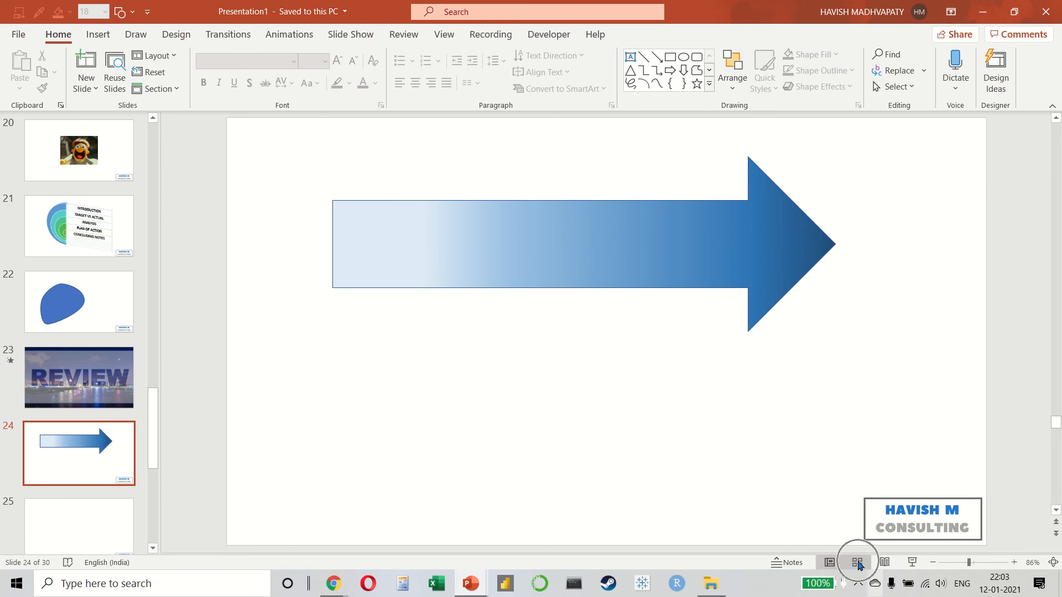
pyautogui.click(857, 562)
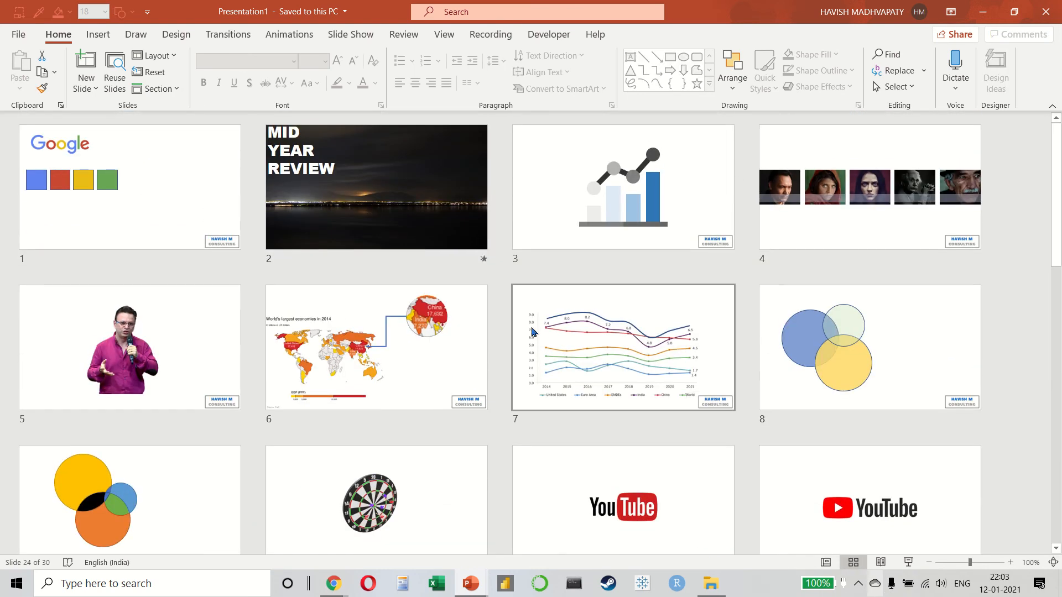
pyautogui.click(130, 347)
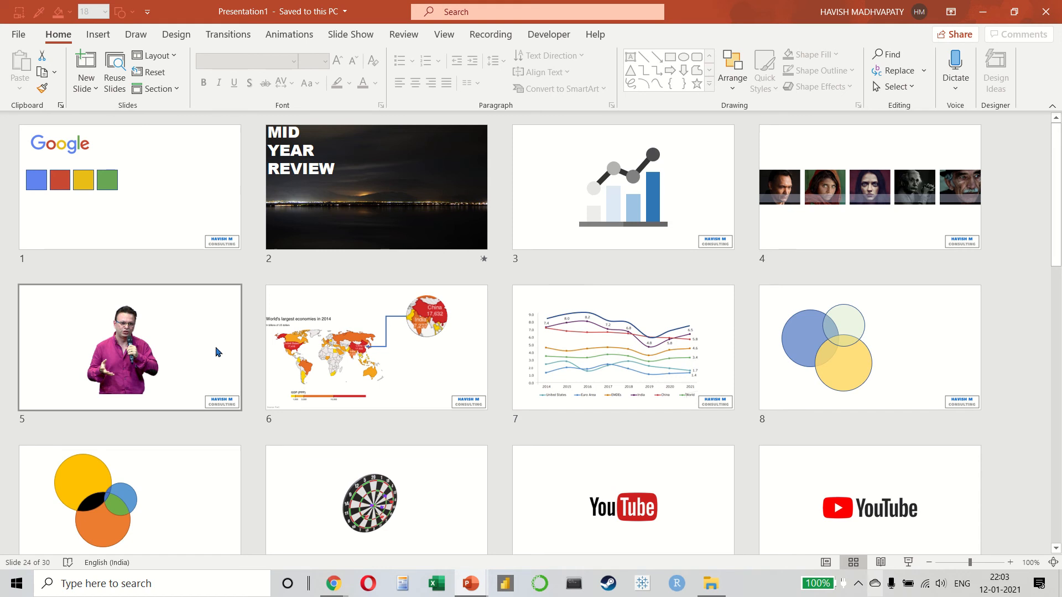
# Add untitled section breaks in the slide grid, starting new sections at slides 6 and 22.
pyautogui.rightClick(250, 348)
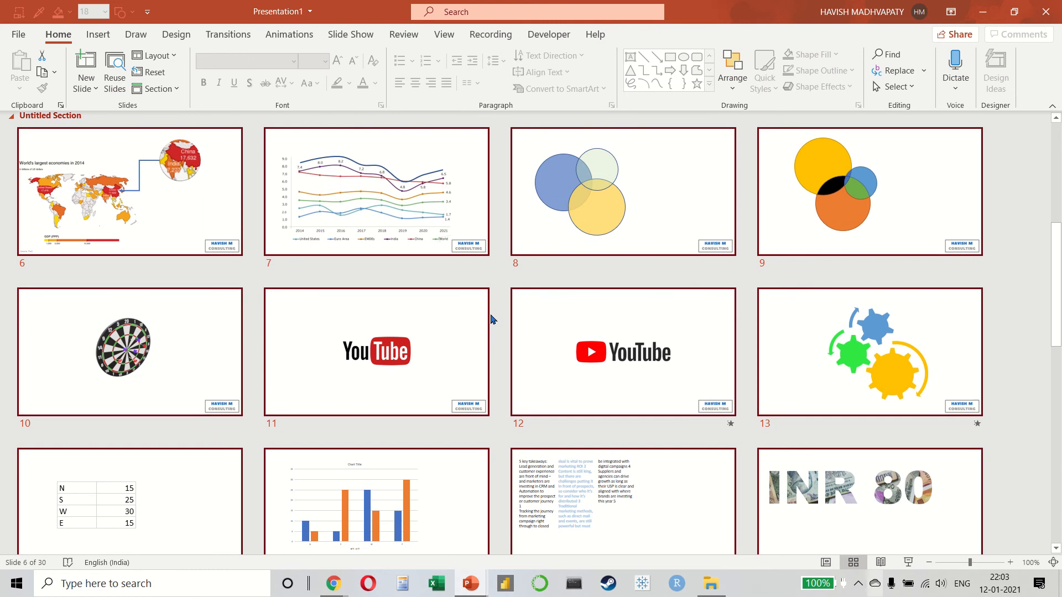
pyautogui.moveTo(304, 286)
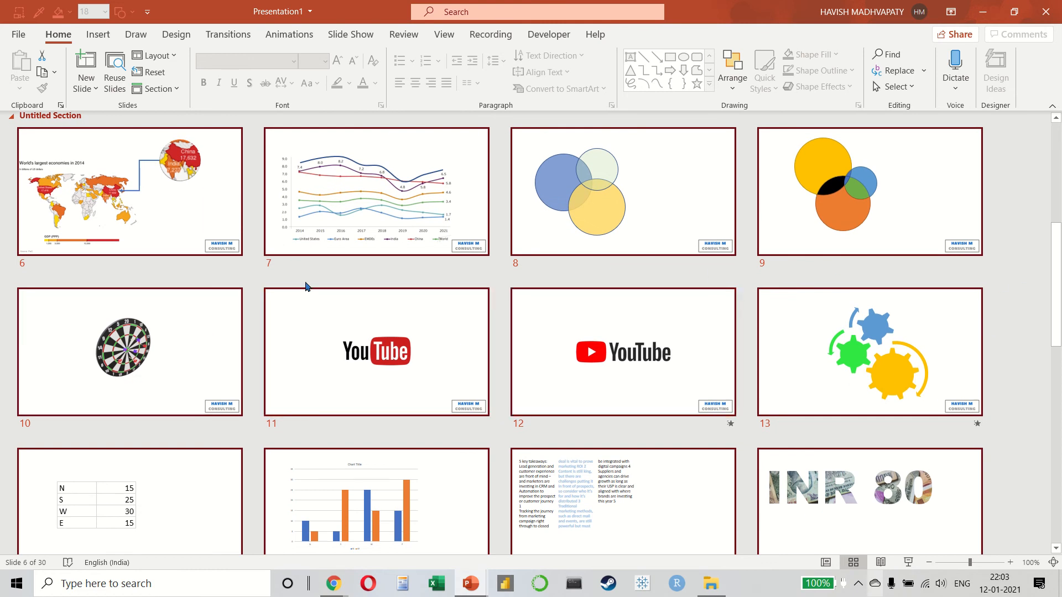
pyautogui.rightClick(501, 369)
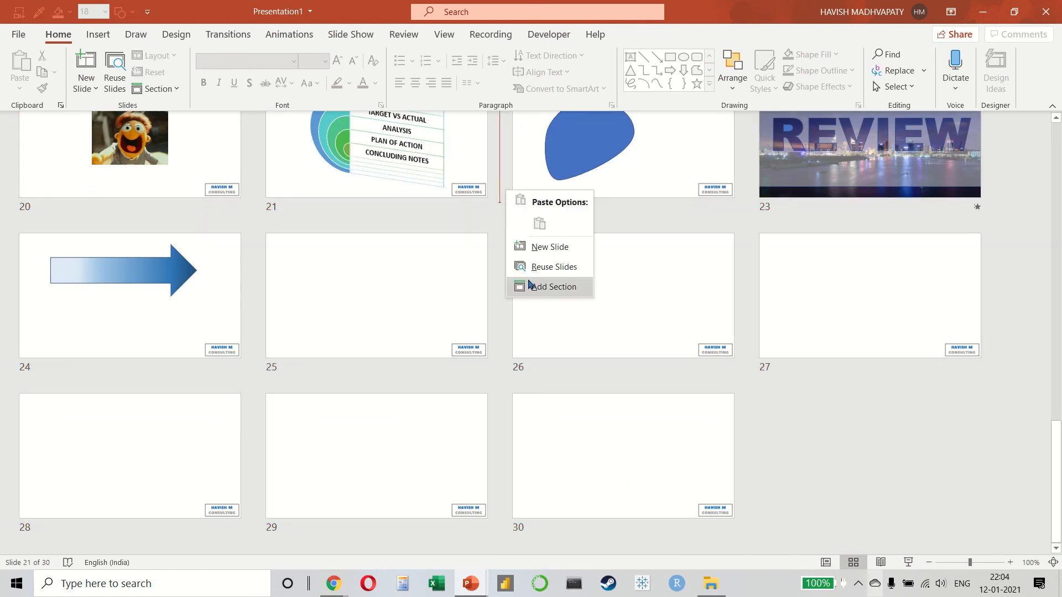
pyautogui.click(554, 287)
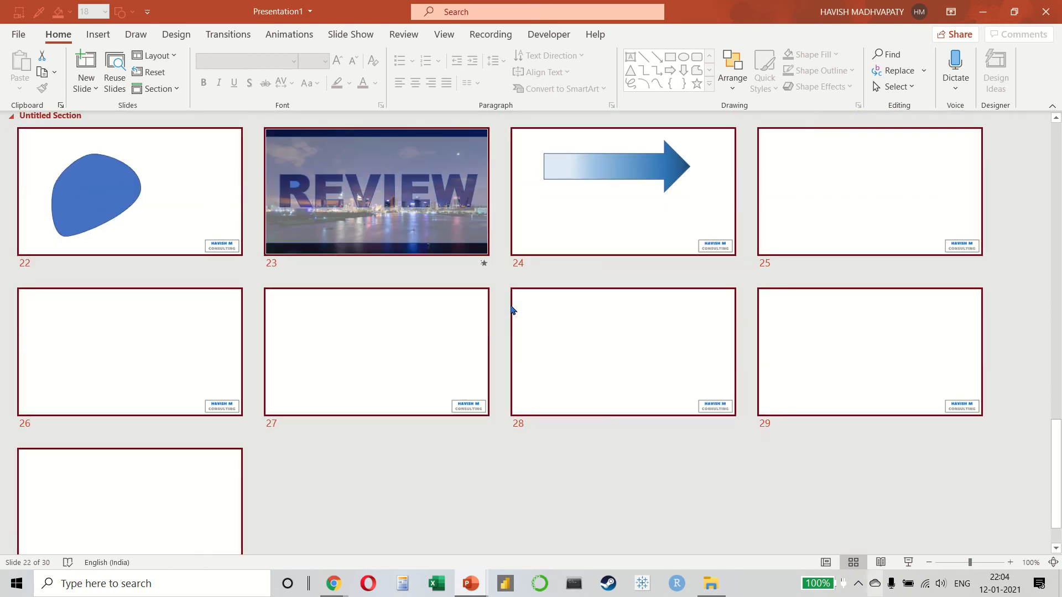
pyautogui.click(157, 87)
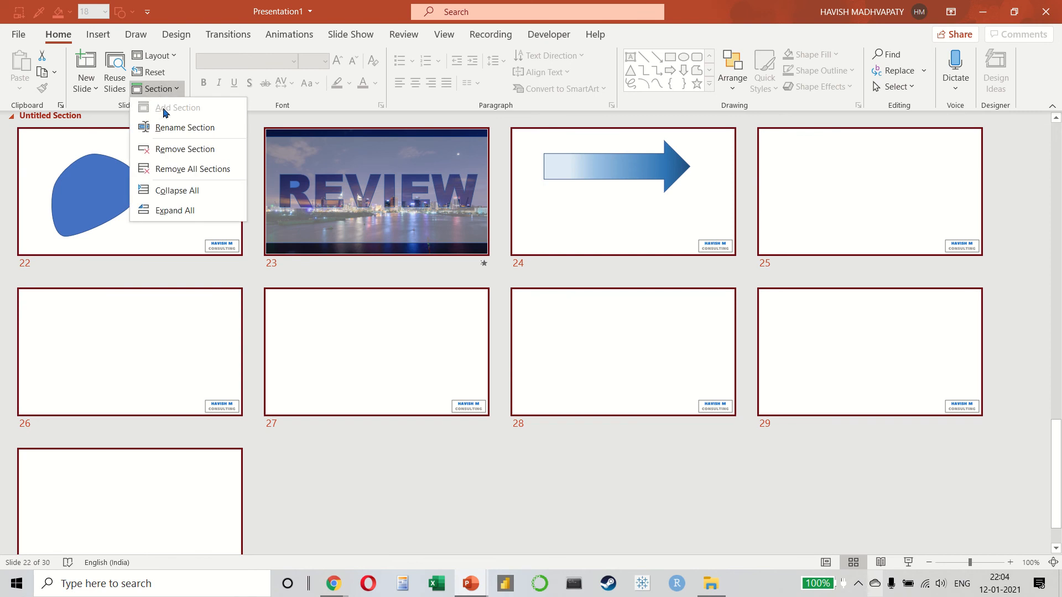
# Collapse all sections, expand and re-collapse Default Section, then remove all sections.
pyautogui.click(177, 190)
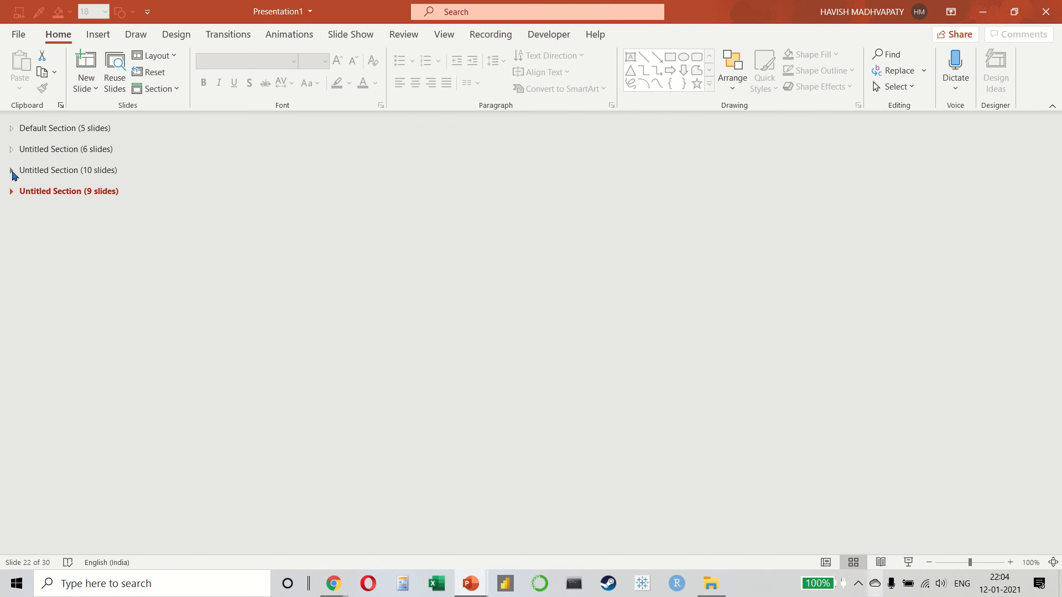
pyautogui.click(11, 128)
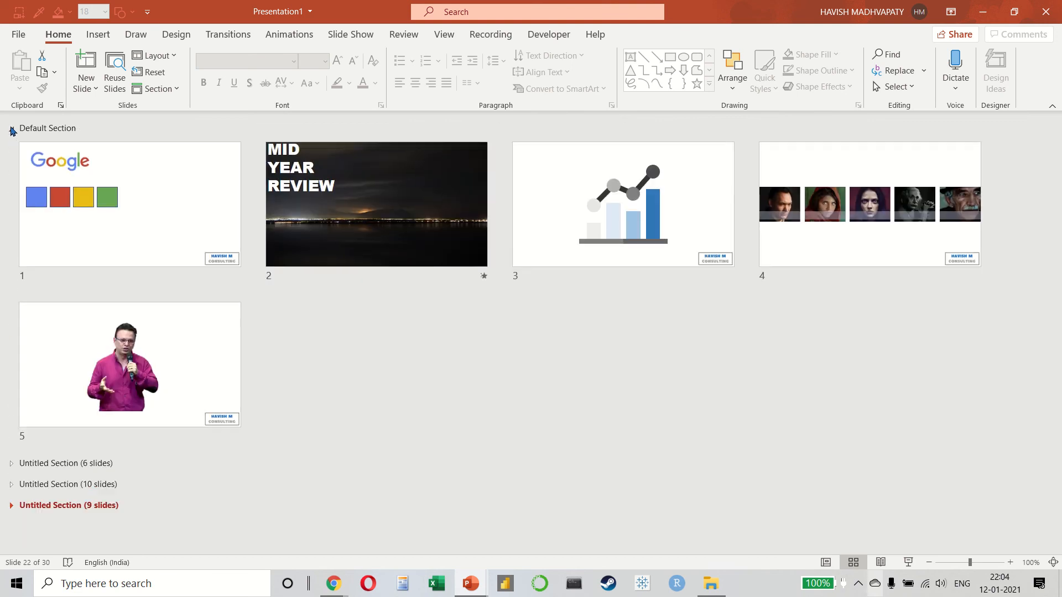
pyautogui.click(12, 129)
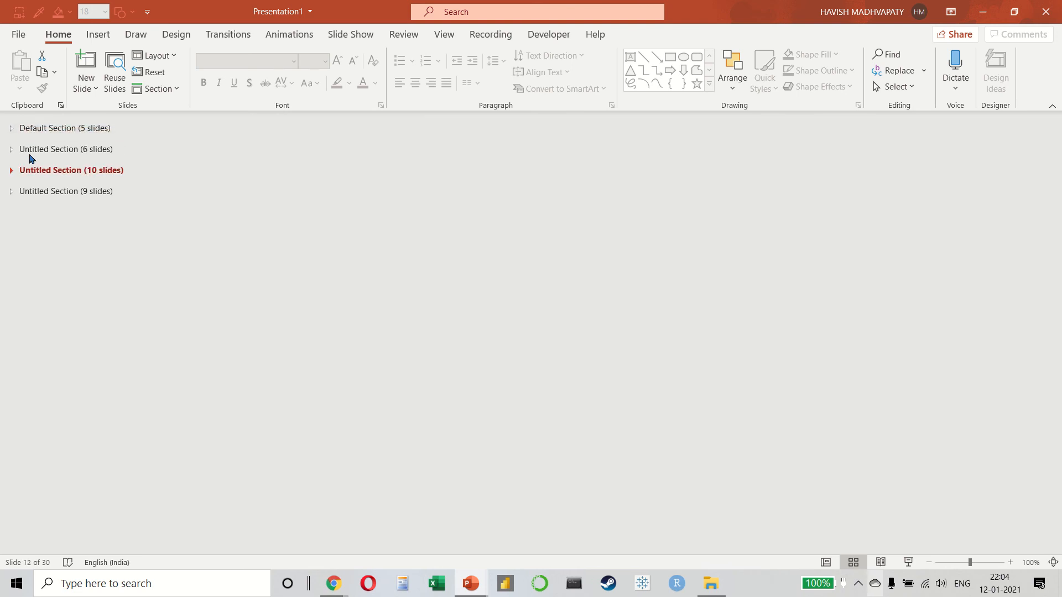
pyautogui.click(157, 88)
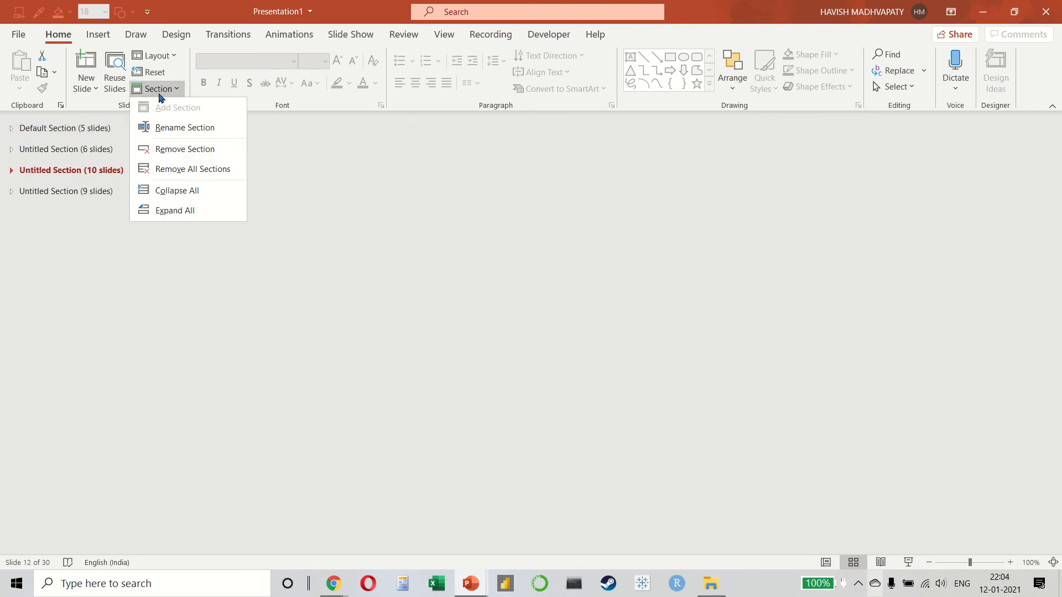
pyautogui.moveTo(183, 171)
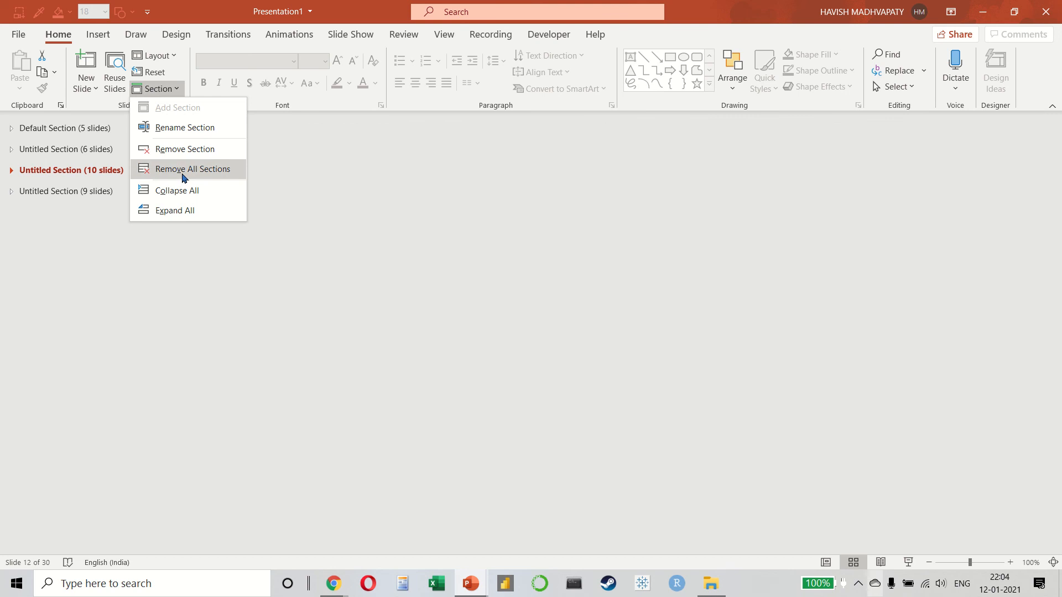
pyautogui.click(192, 169)
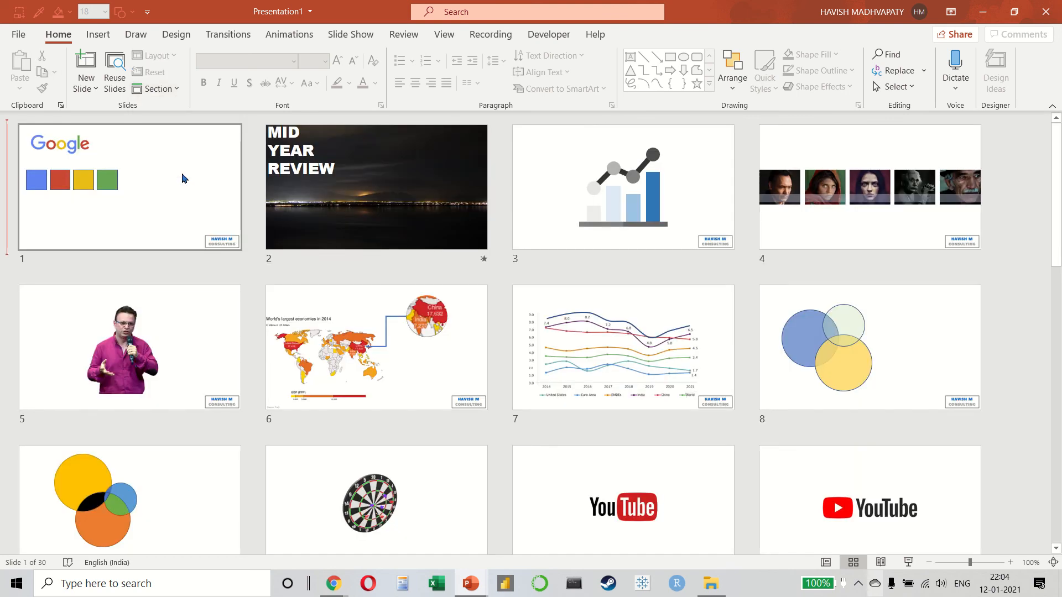